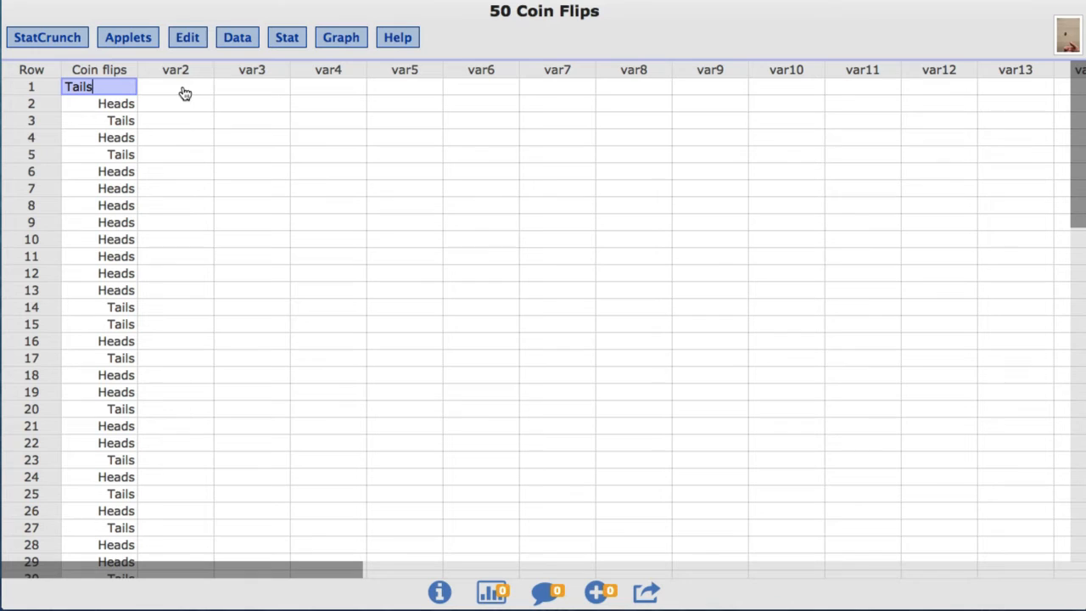
# Finish editing the Coin flips cell and start a one-sample proportion test with data.
pyautogui.click(287, 36)
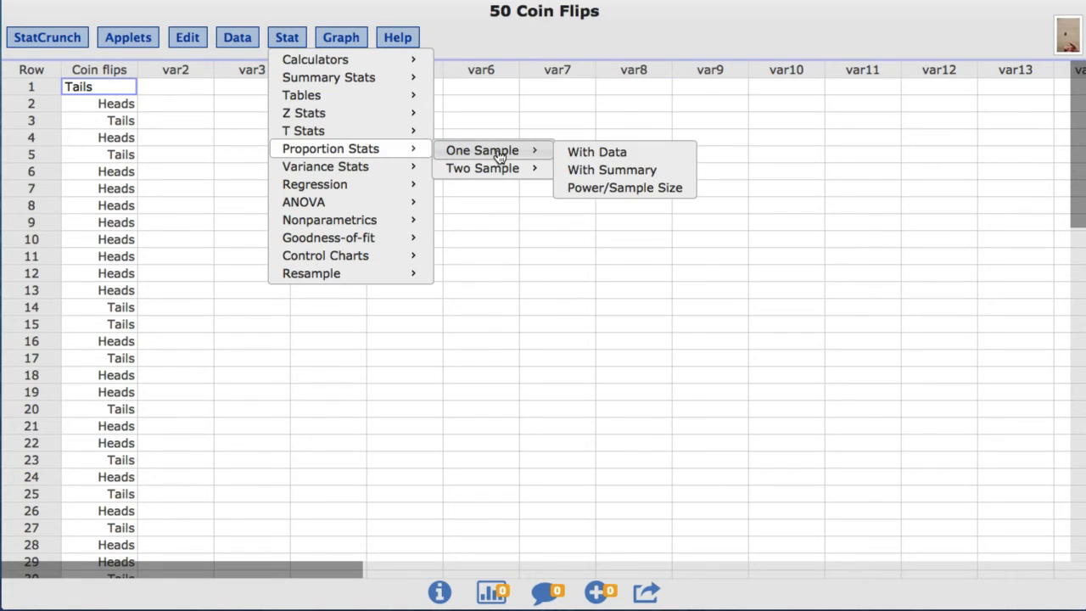
pyautogui.moveTo(645, 157)
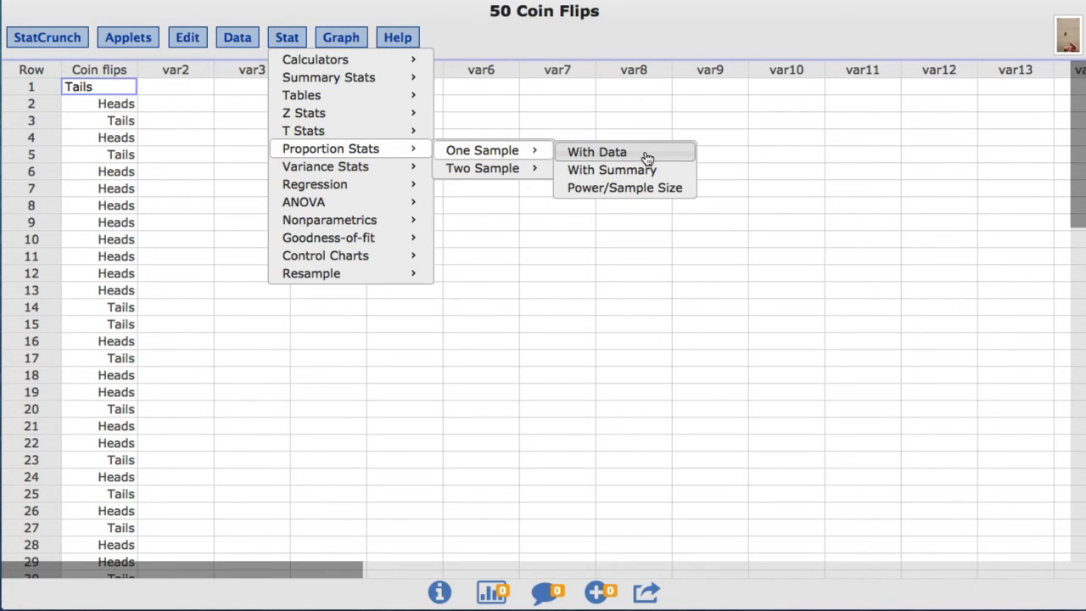
pyautogui.click(597, 151)
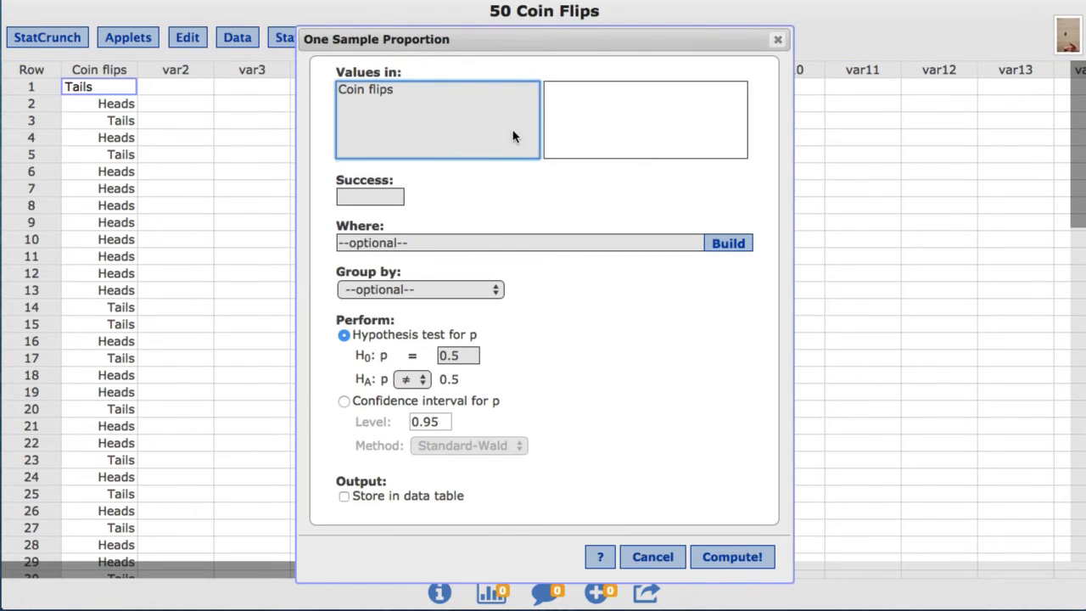
# Select the Coin flips column and enter 'Heads' as the success value.
pyautogui.click(365, 89)
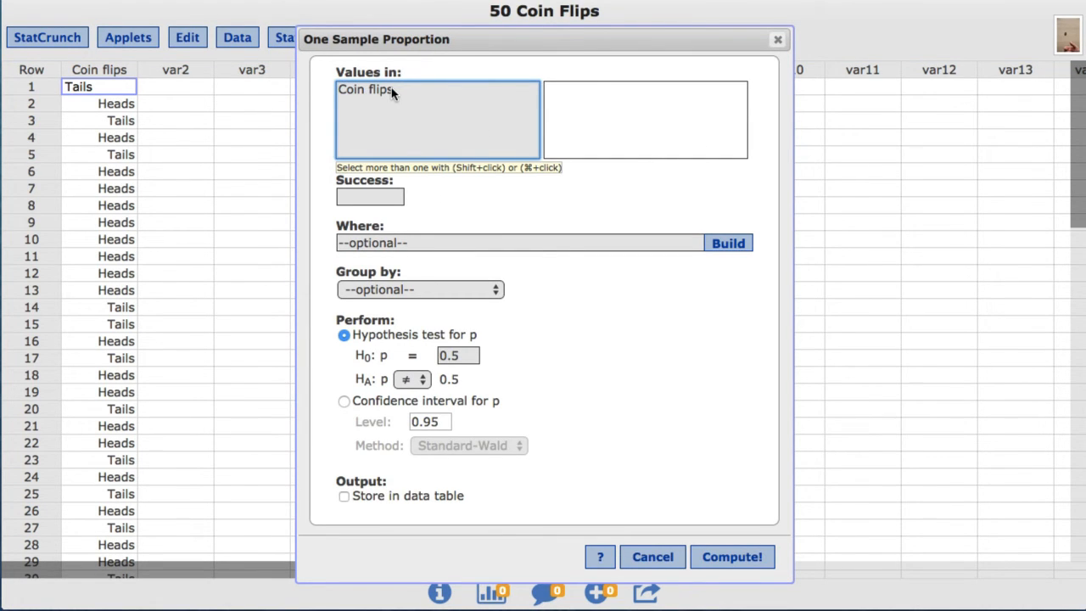
pyautogui.click(365, 89)
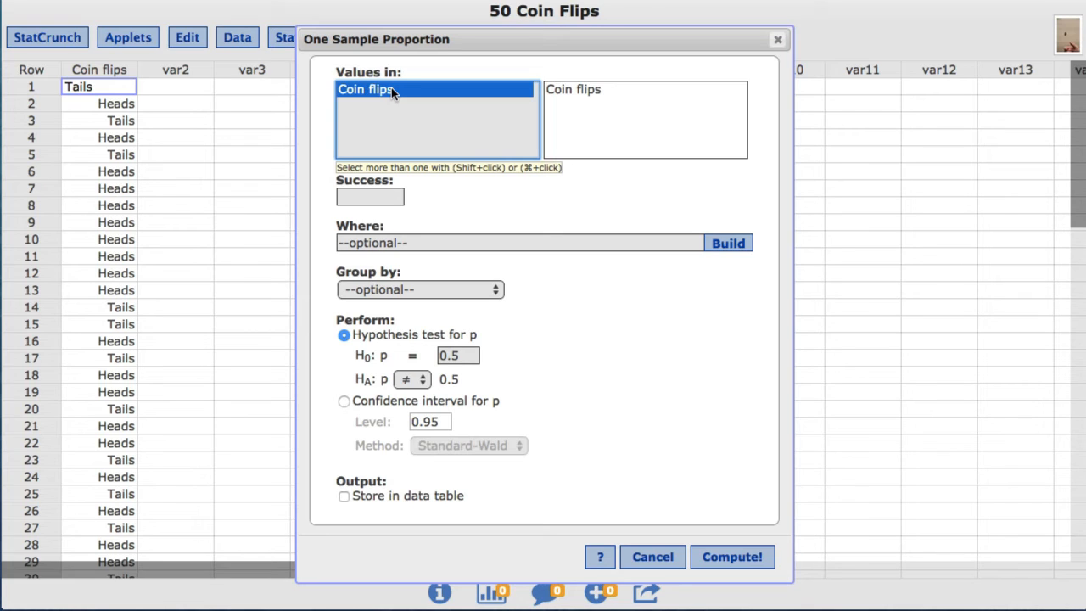
pyautogui.click(369, 196)
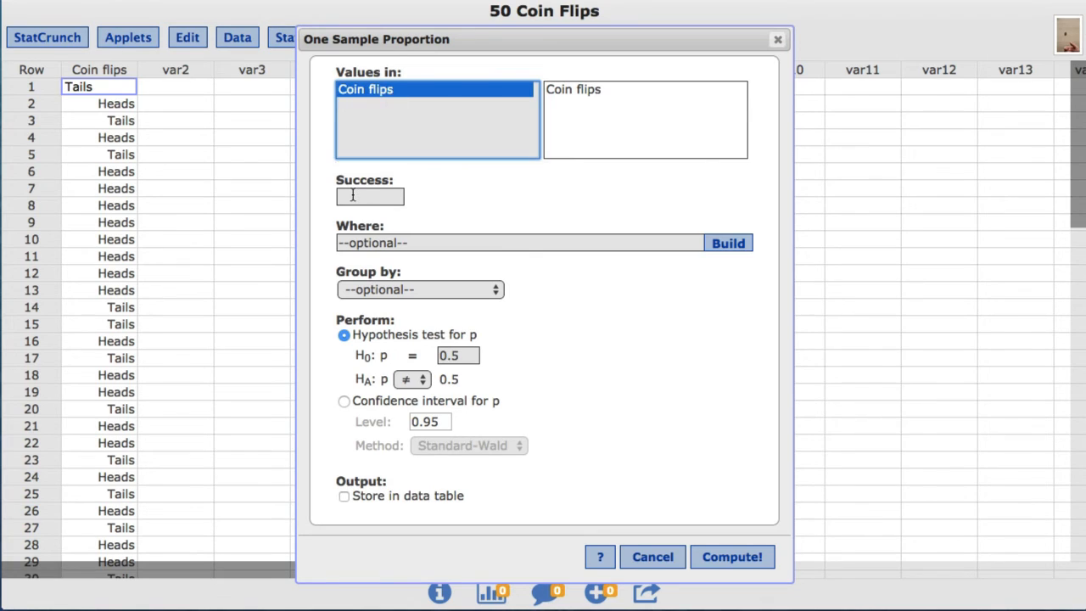
pyautogui.write('Hea')
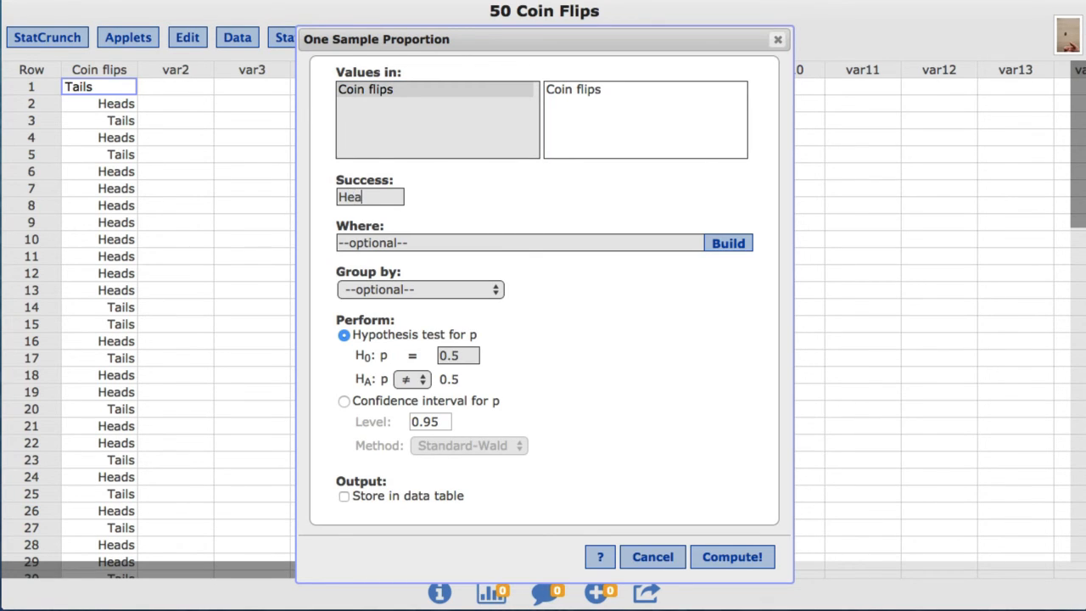
pyautogui.write('ds')
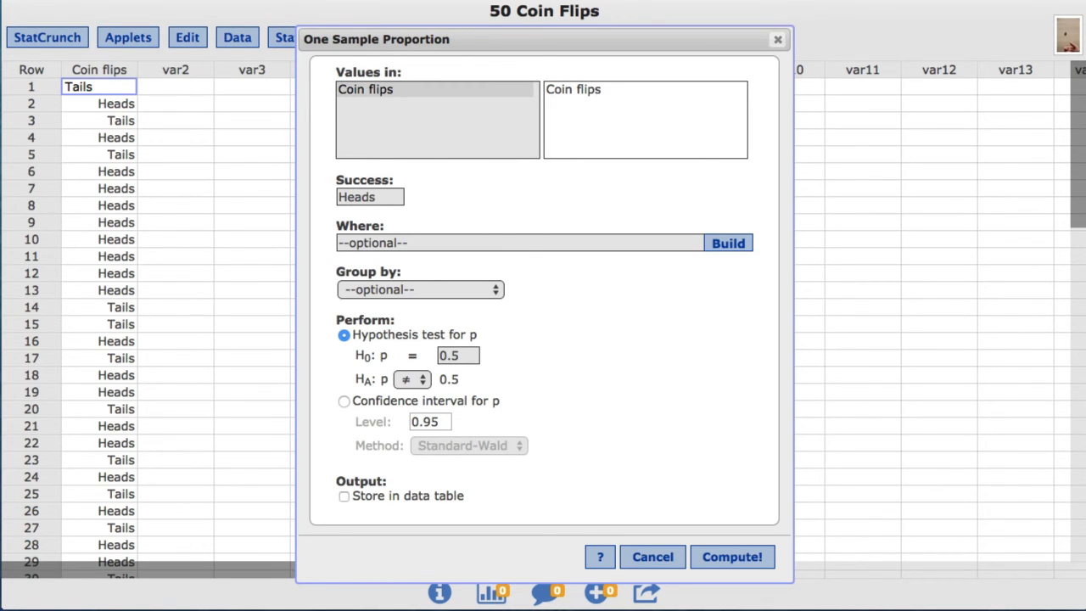
pyautogui.moveTo(392, 221)
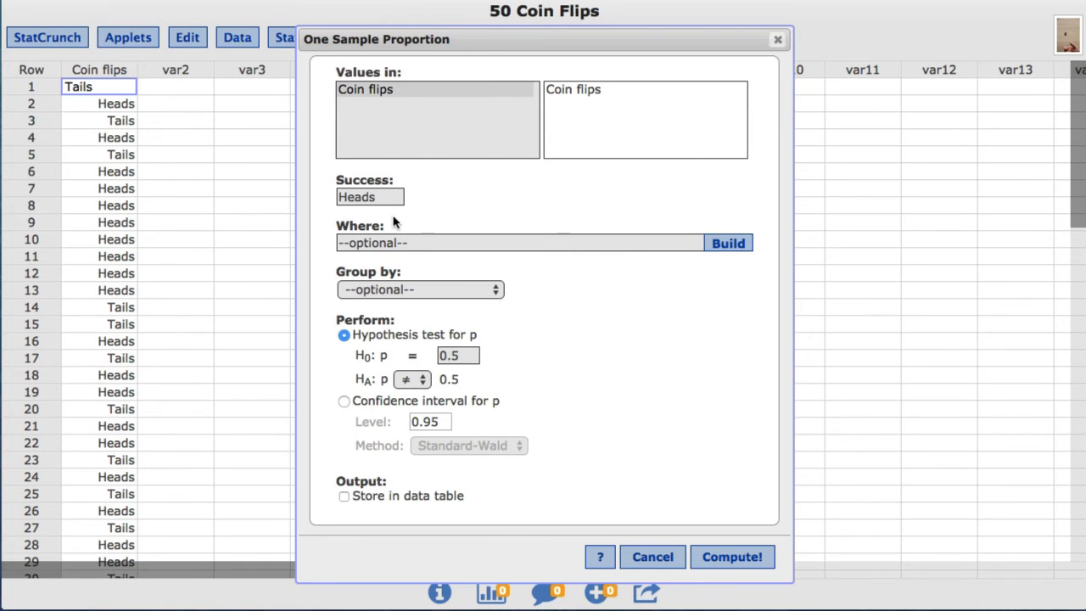
pyautogui.moveTo(113, 182)
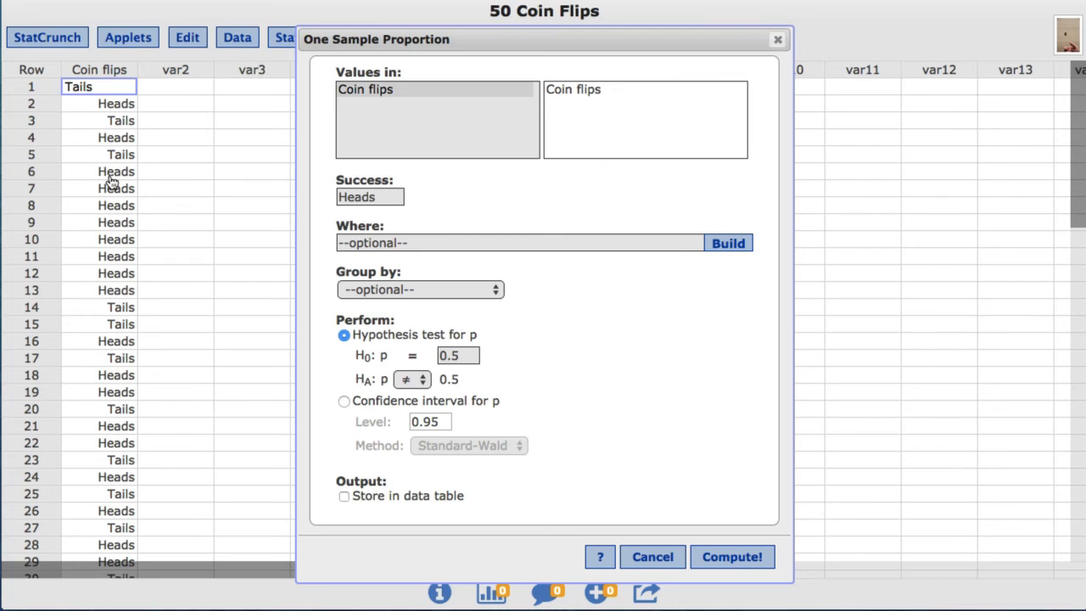
pyautogui.moveTo(316, 298)
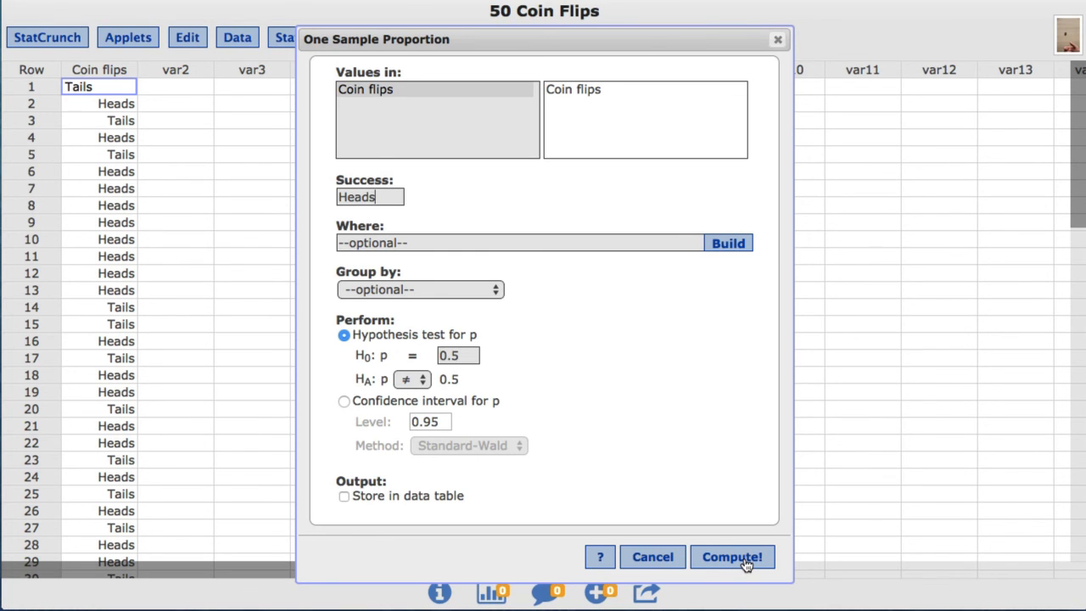
# Compute the test, showing 31 of 50 heads, proportion 0.62, P-value 0.0897.
pyautogui.click(732, 557)
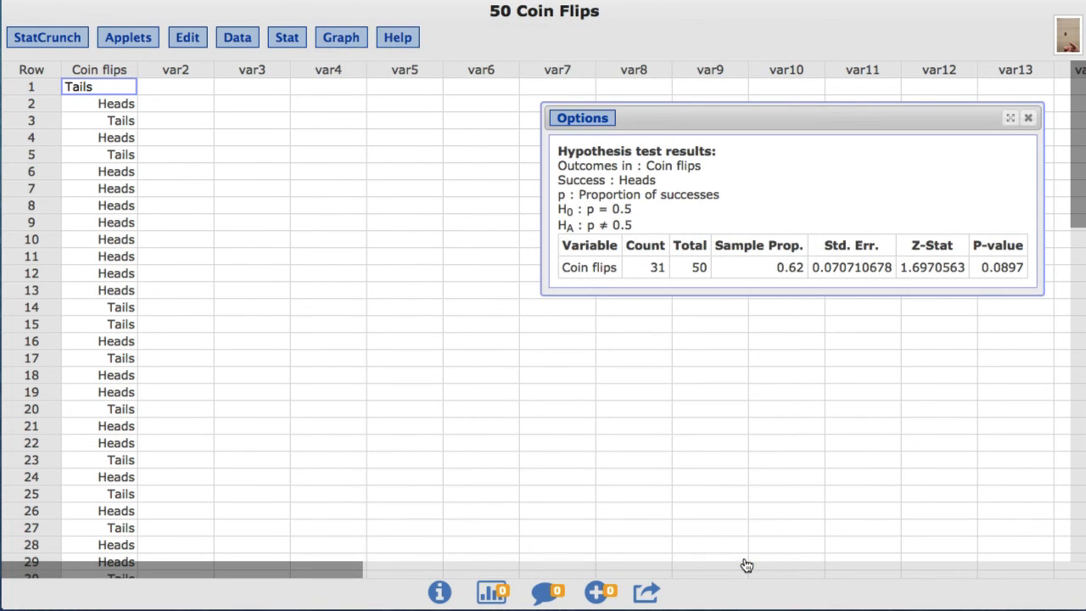